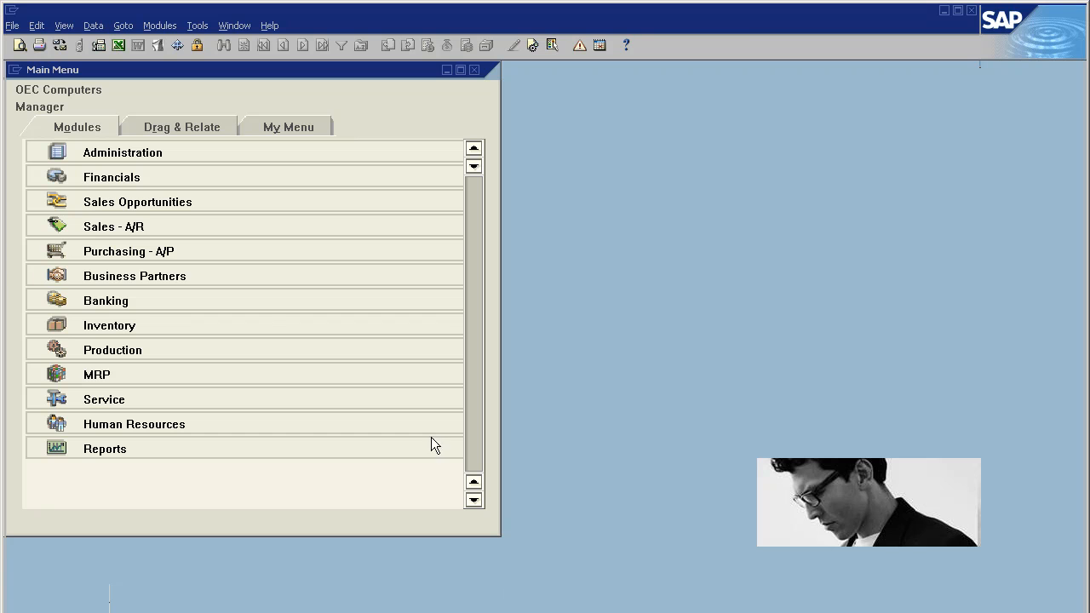
# Launch the Sales Analysis report from Reports > Sales Reports
pyautogui.click(112, 225)
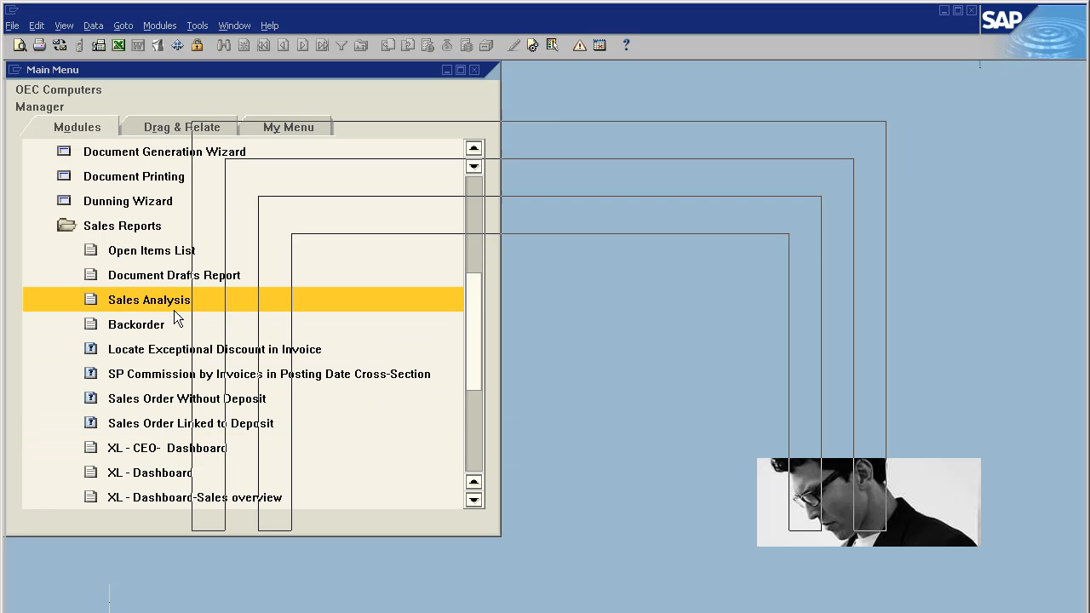
pyautogui.doubleClick(148, 300)
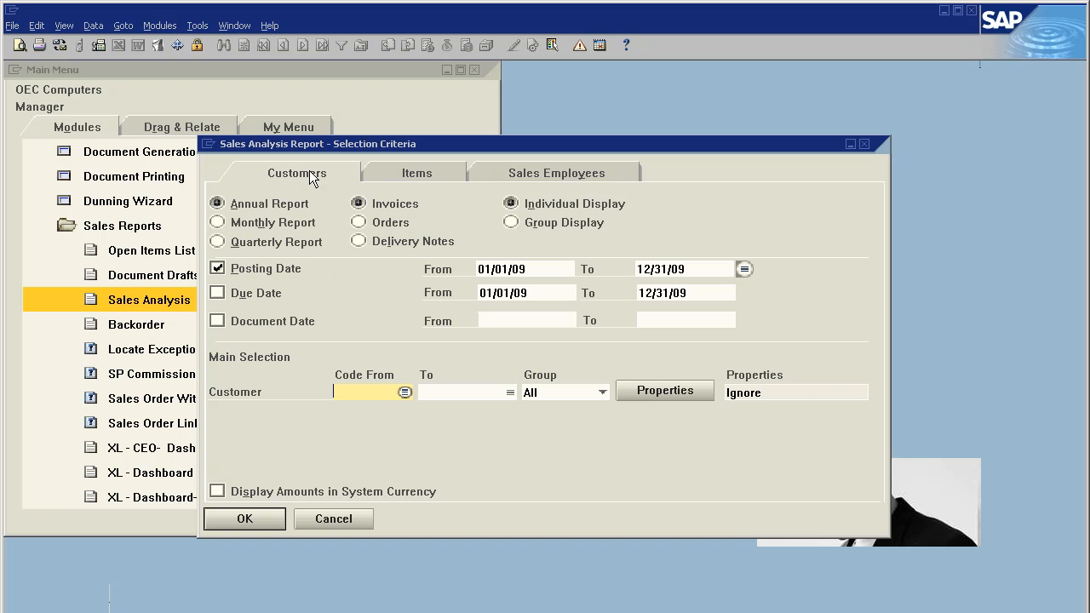
# Run a monthly, invoice-based customer sales analysis with the posting date range cleared
pyautogui.click(415, 172)
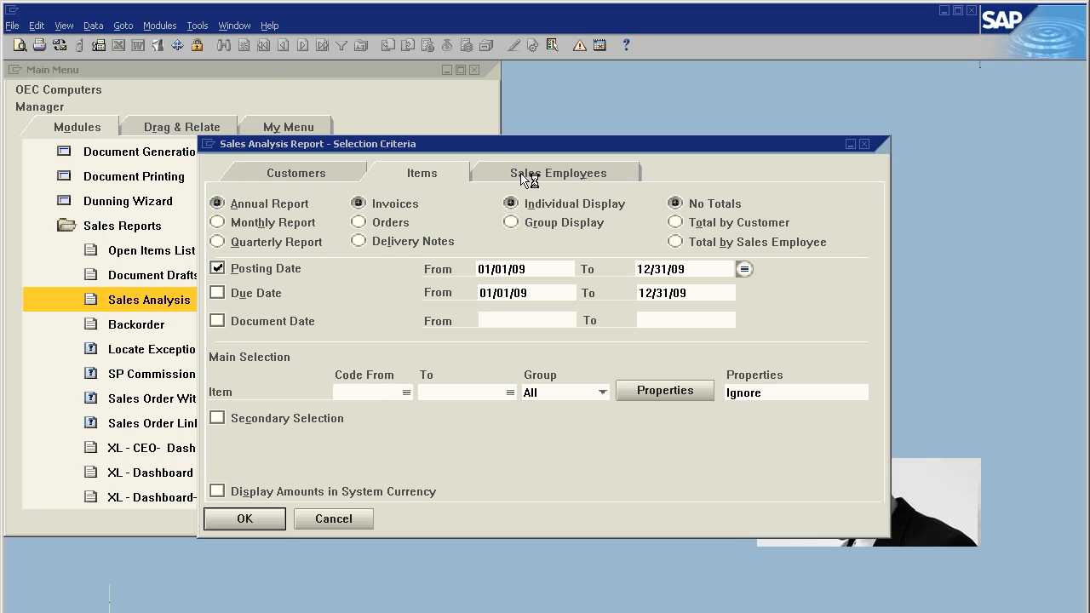
pyautogui.click(297, 172)
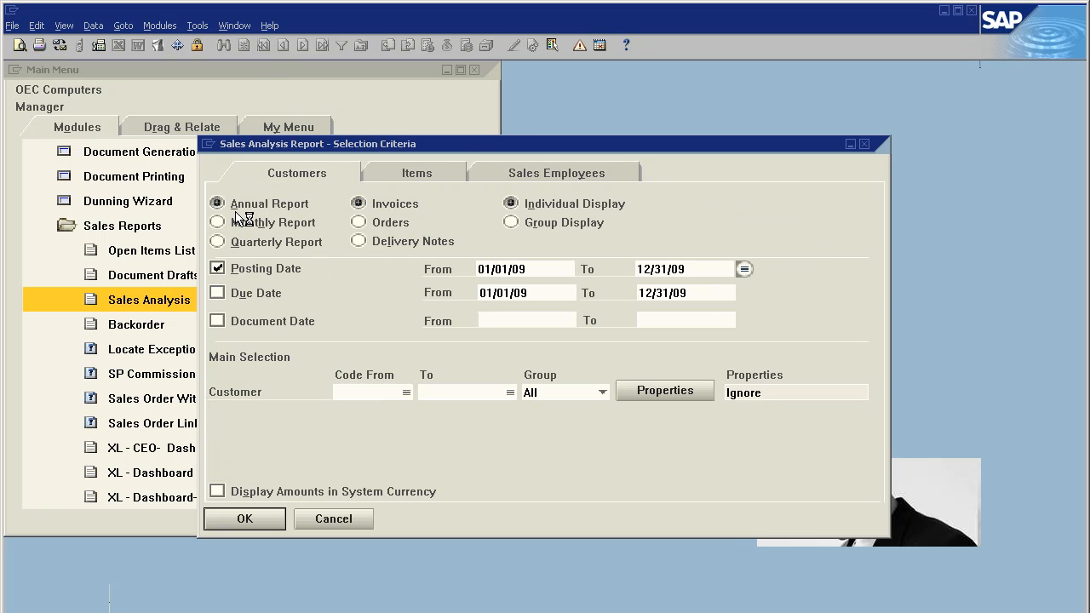
pyautogui.click(218, 222)
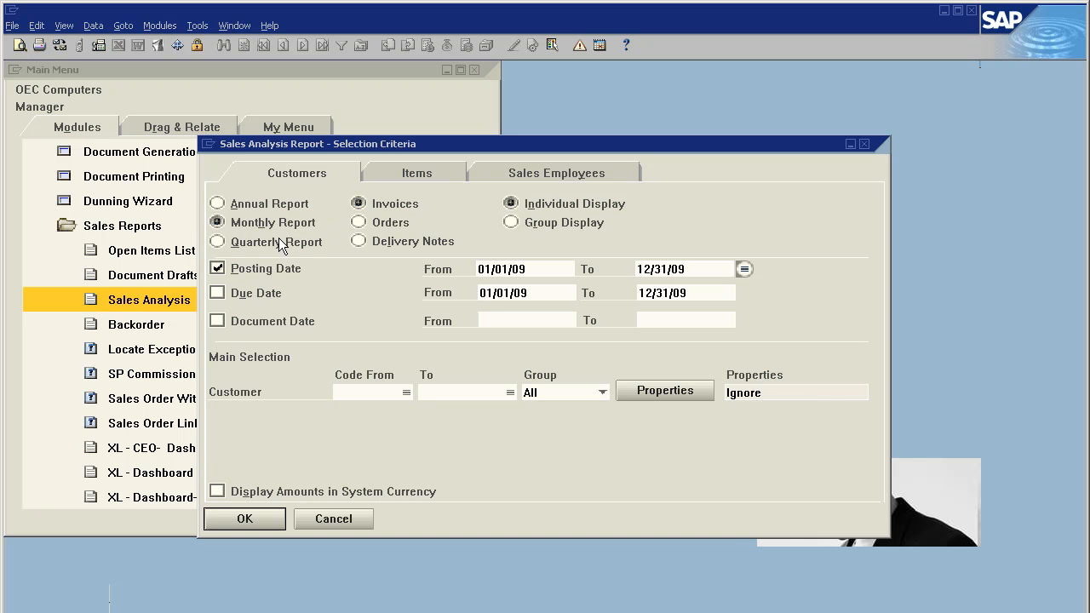
pyautogui.moveTo(310, 179)
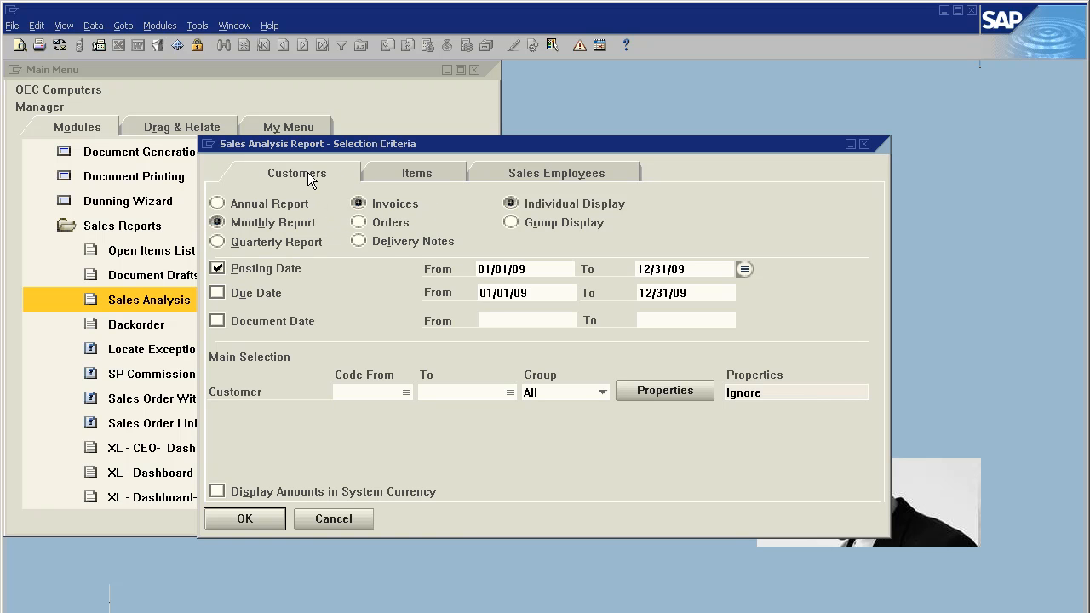
pyautogui.moveTo(554, 211)
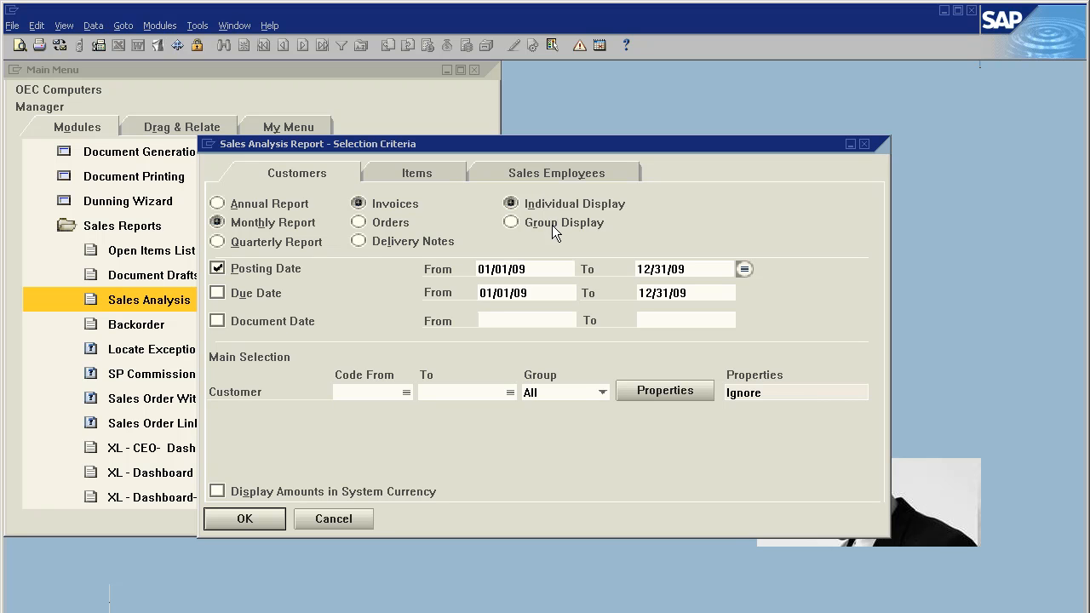
pyautogui.click(525, 269)
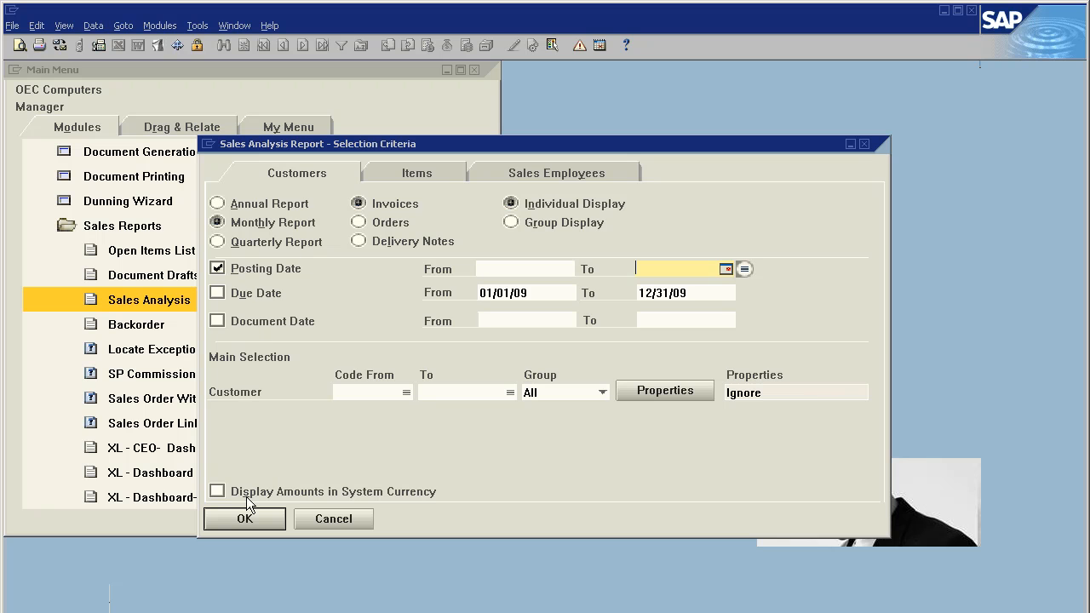
pyautogui.click(245, 517)
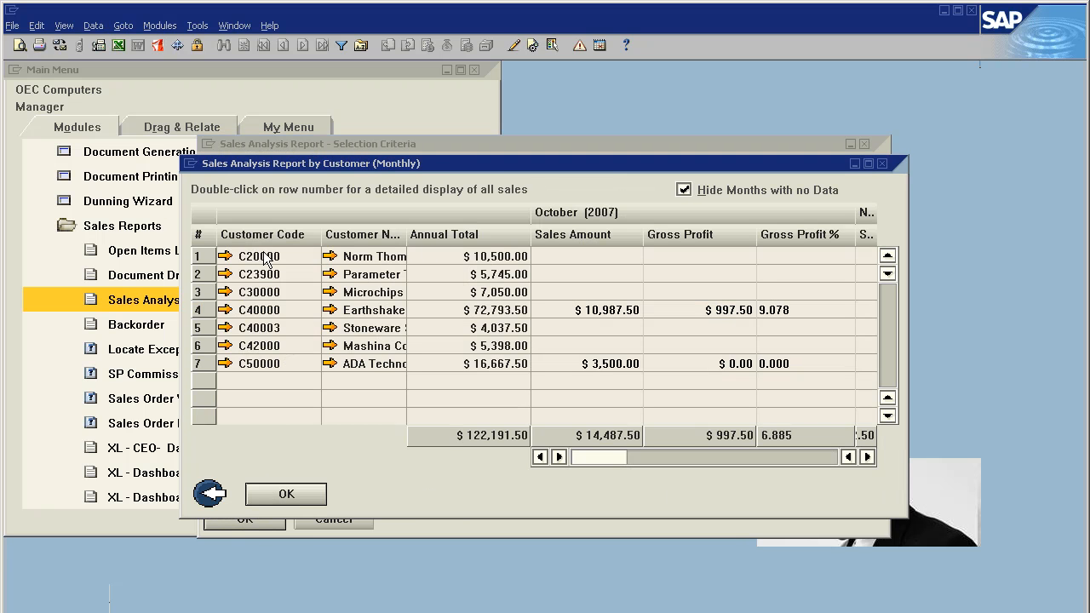
pyautogui.moveTo(447, 276)
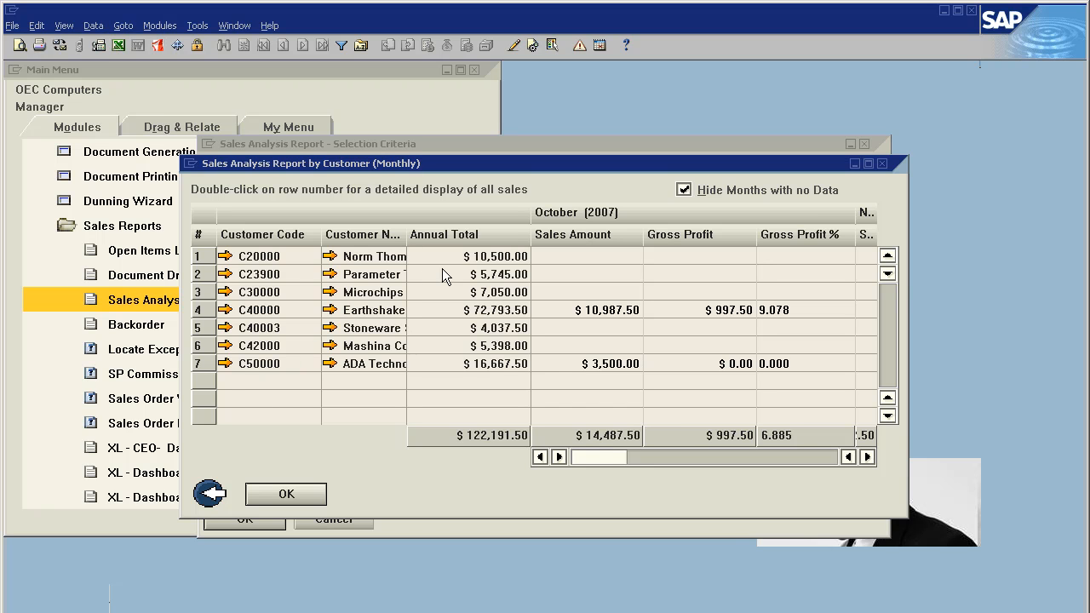
pyautogui.moveTo(377, 450)
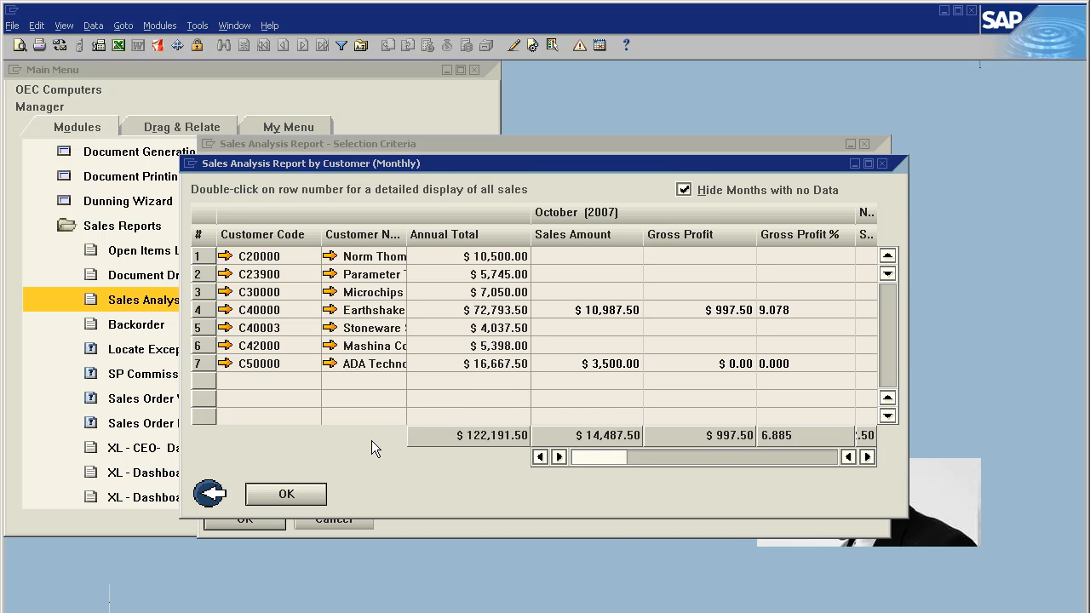
pyautogui.moveTo(629, 262)
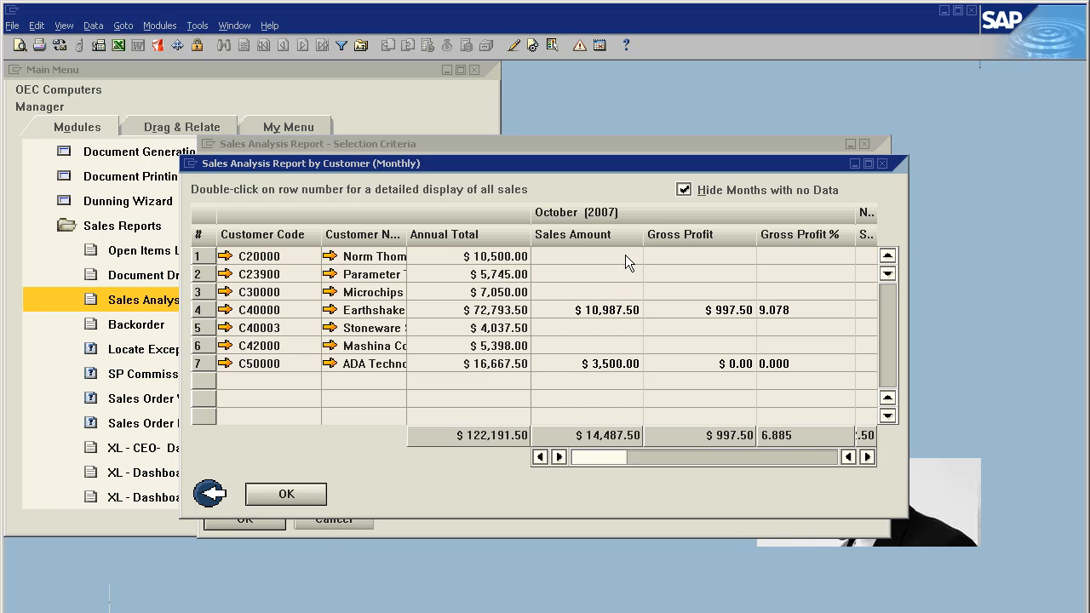
pyautogui.moveTo(322, 505)
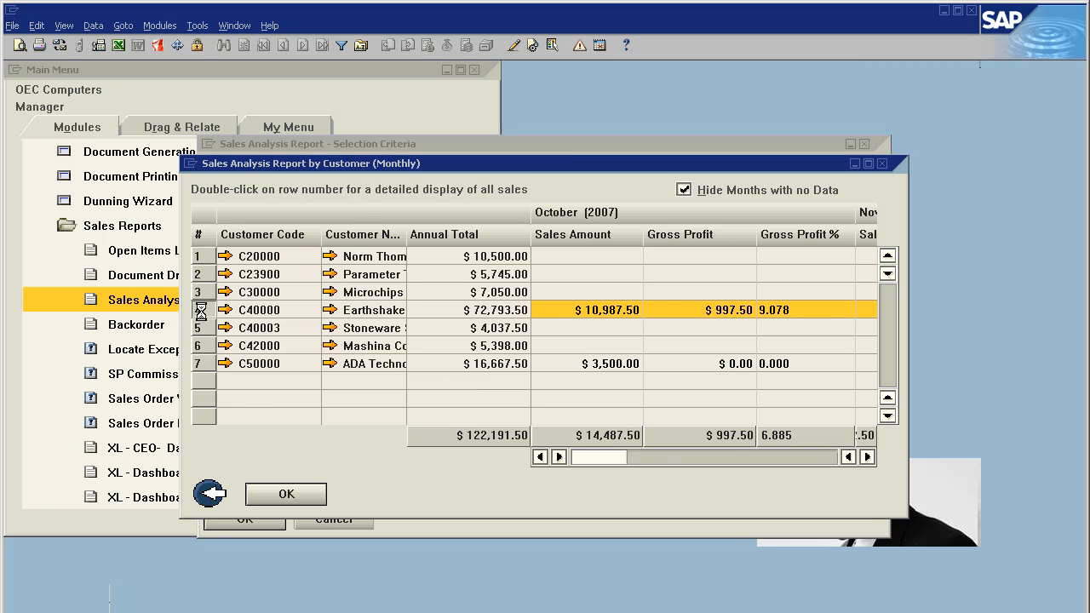
# Drill into customer C40000 (Earthshaker Corporation) to show its detailed invoice breakdown
pyautogui.doubleClick(203, 310)
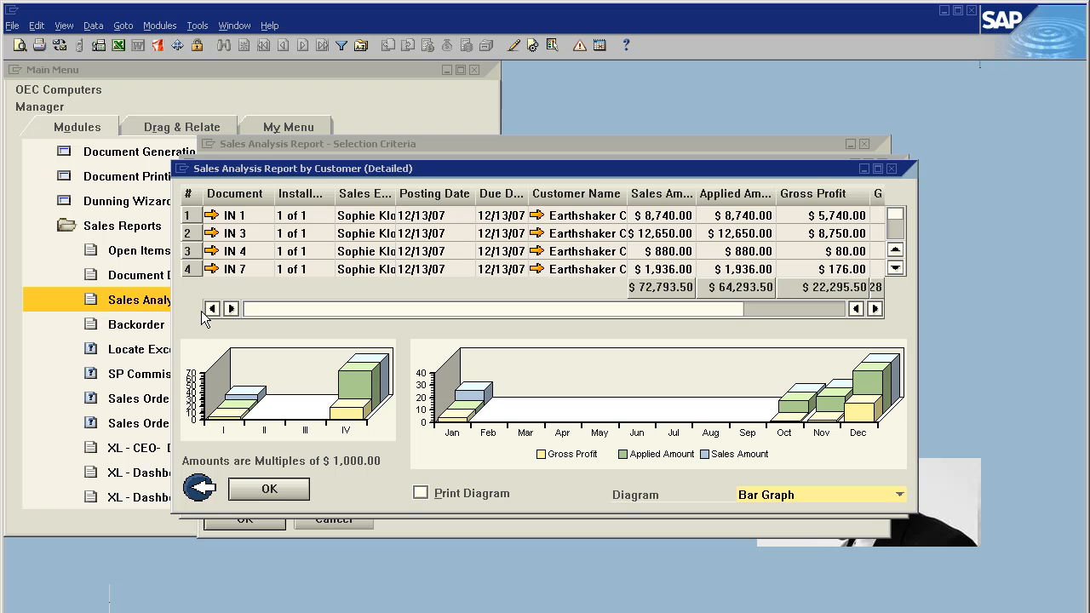
pyautogui.moveTo(577, 215)
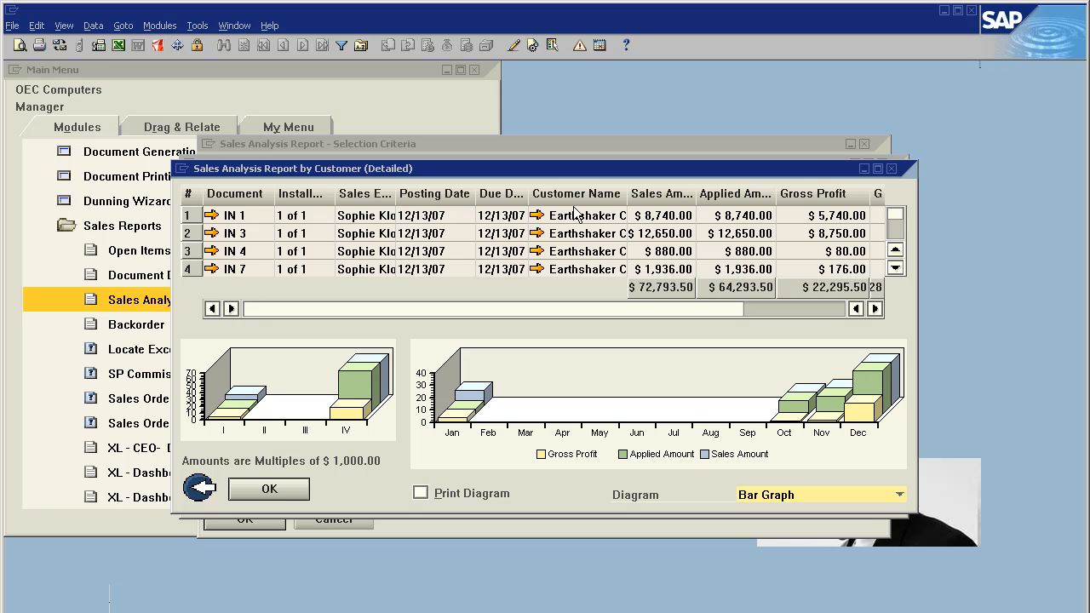
pyautogui.moveTo(239, 274)
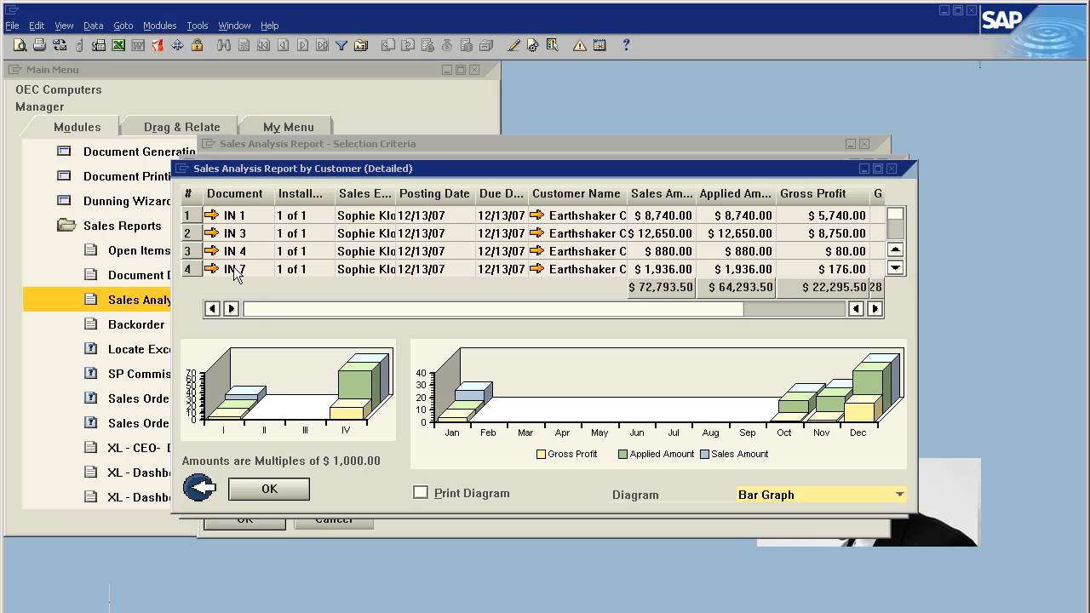
pyautogui.moveTo(893, 222)
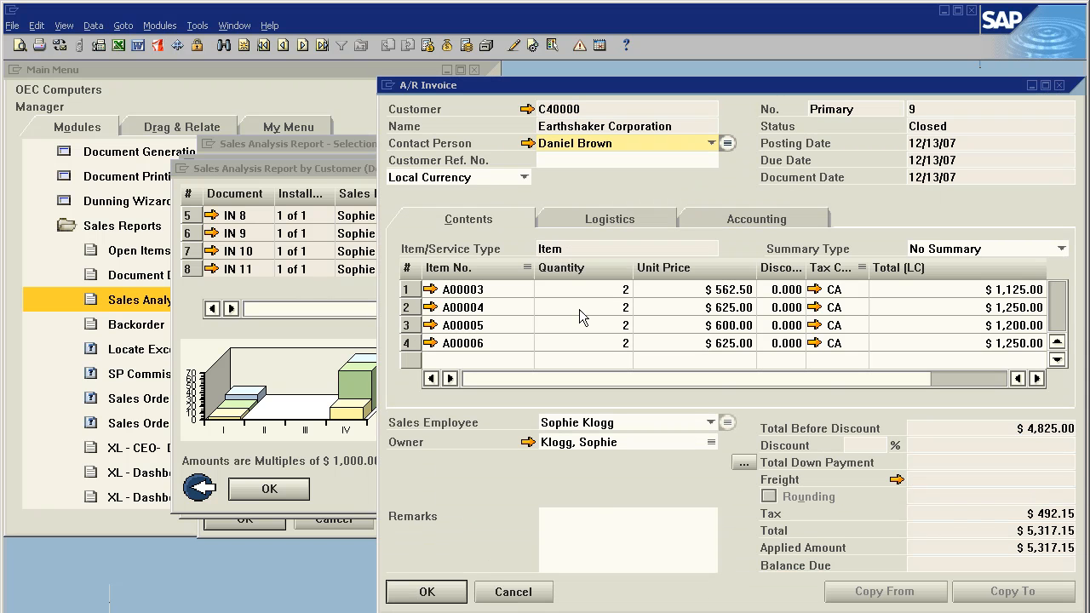
pyautogui.moveTo(526, 603)
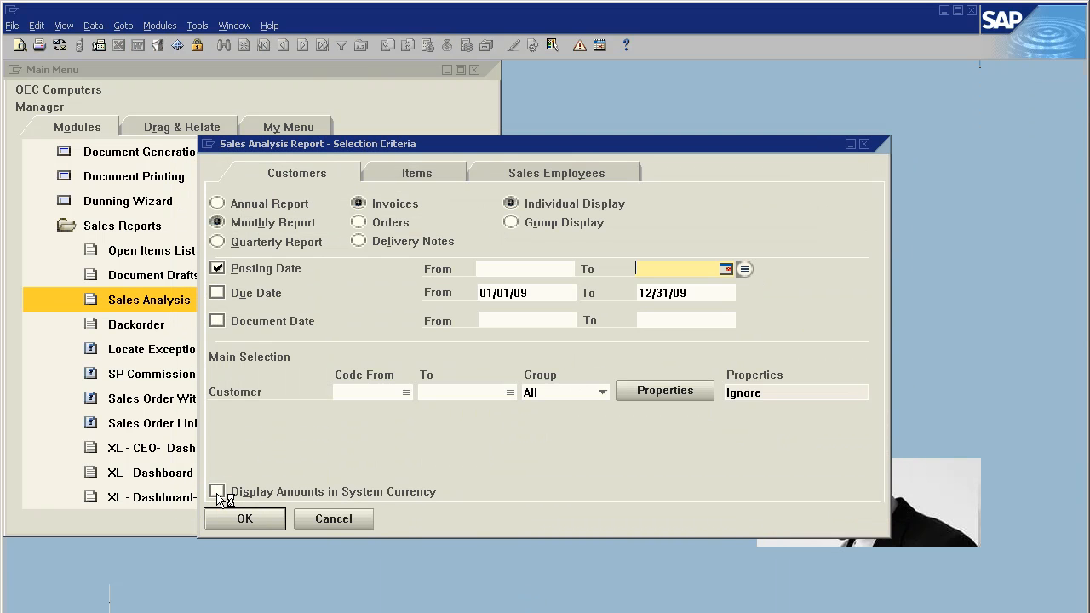
# Run the monthly sales analysis by items based on orders instead of invoices
pyautogui.click(417, 172)
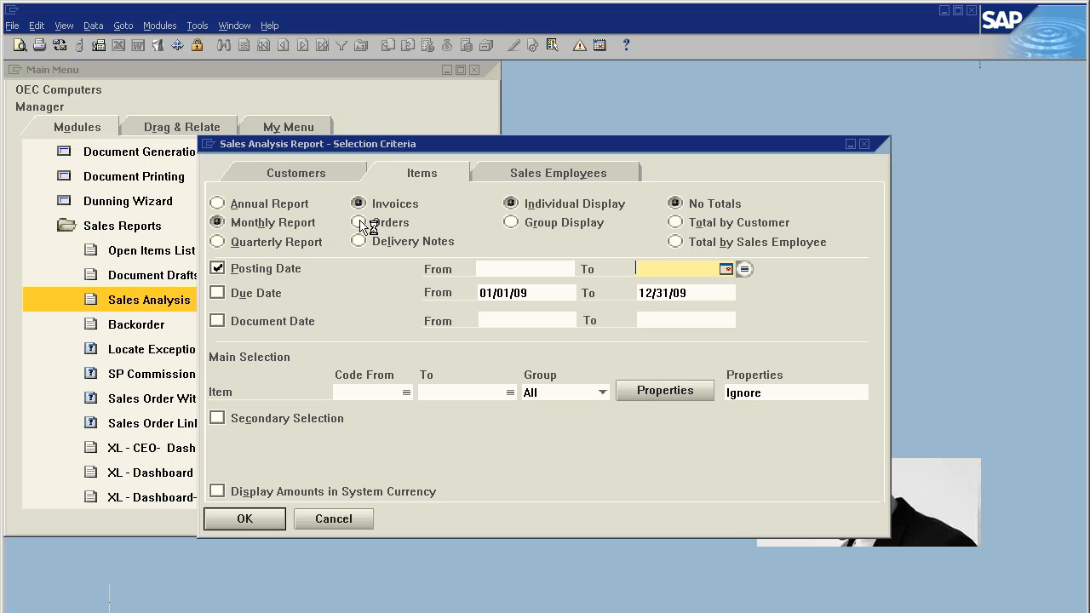
pyautogui.click(358, 221)
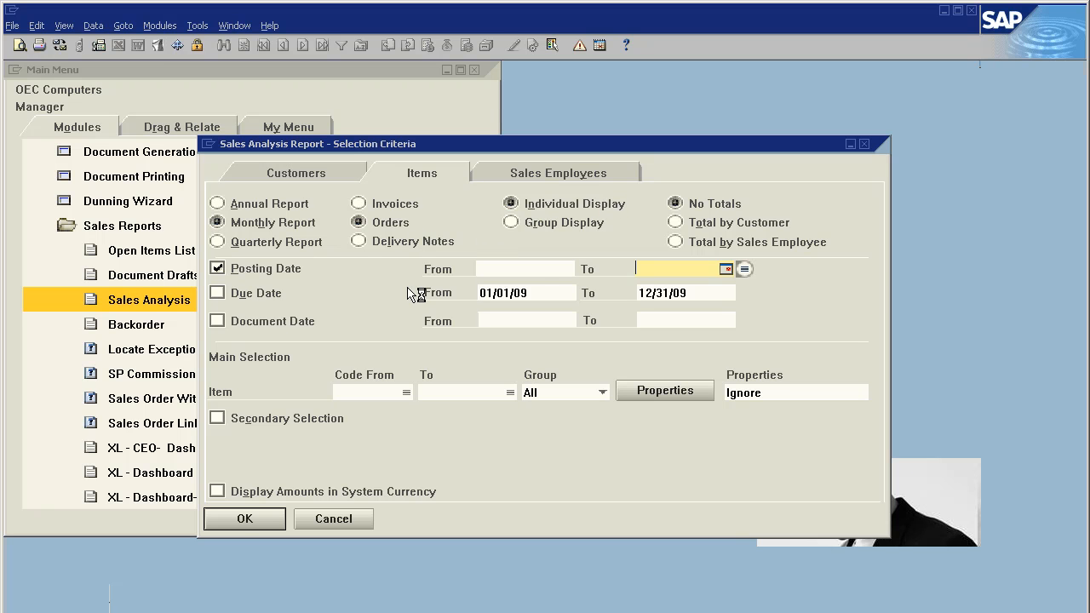
pyautogui.click(246, 517)
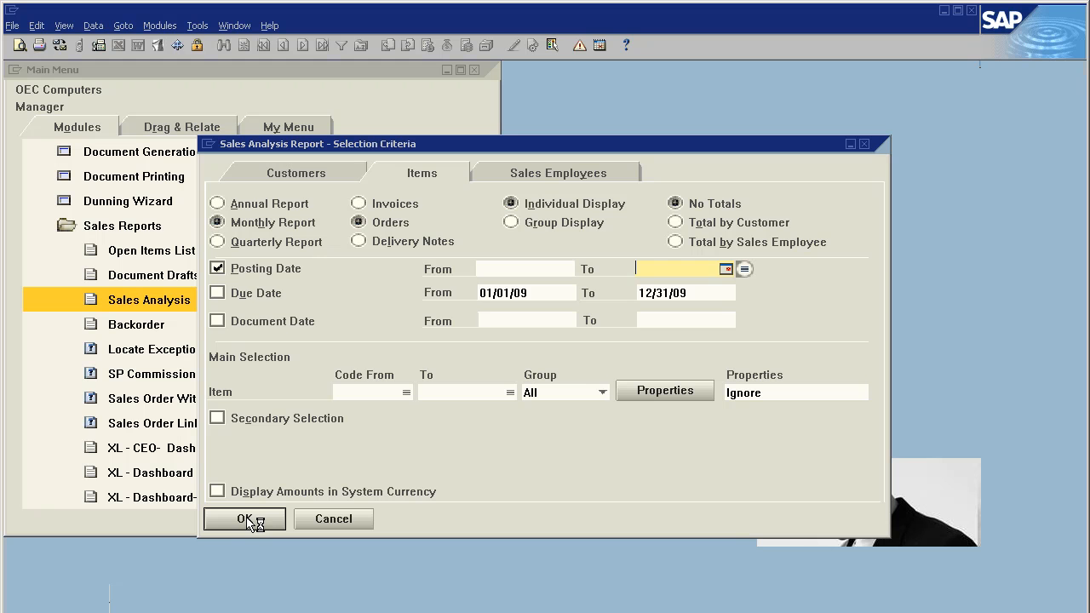
pyautogui.moveTo(249, 528)
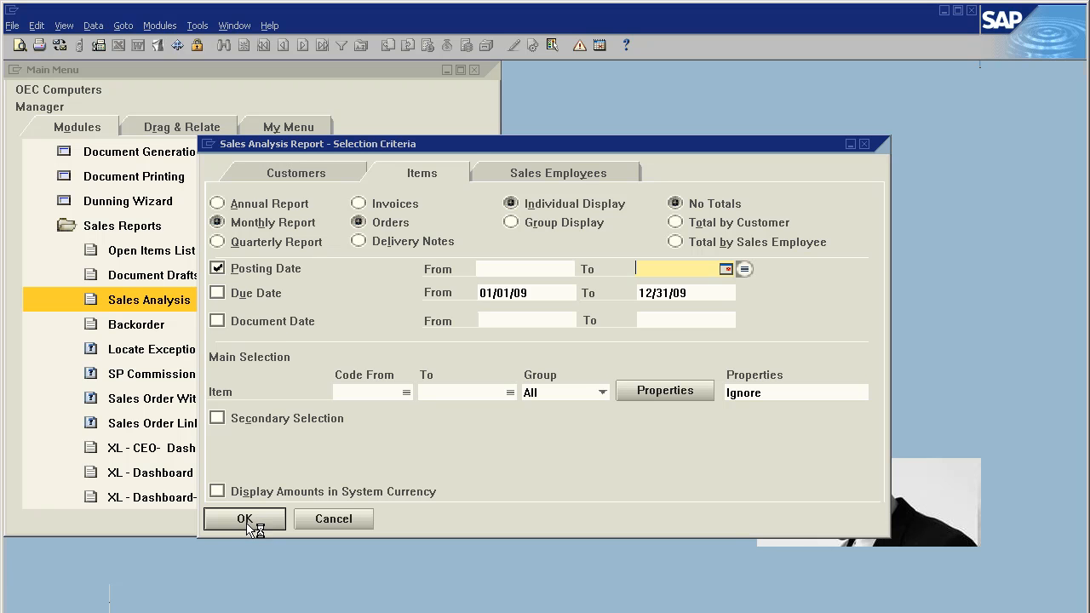
pyautogui.click(245, 518)
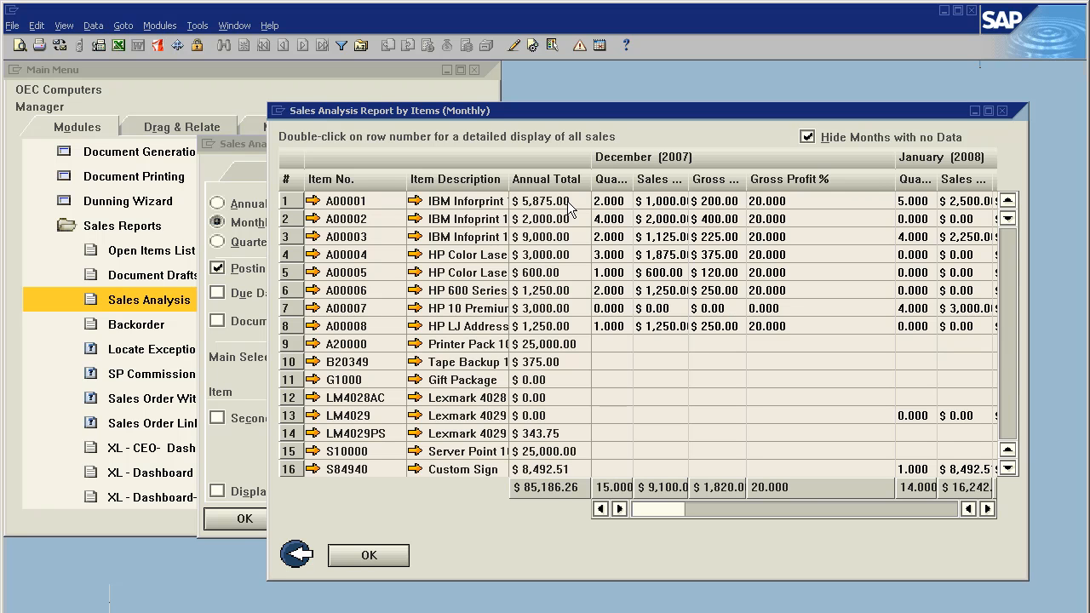
pyautogui.moveTo(719, 549)
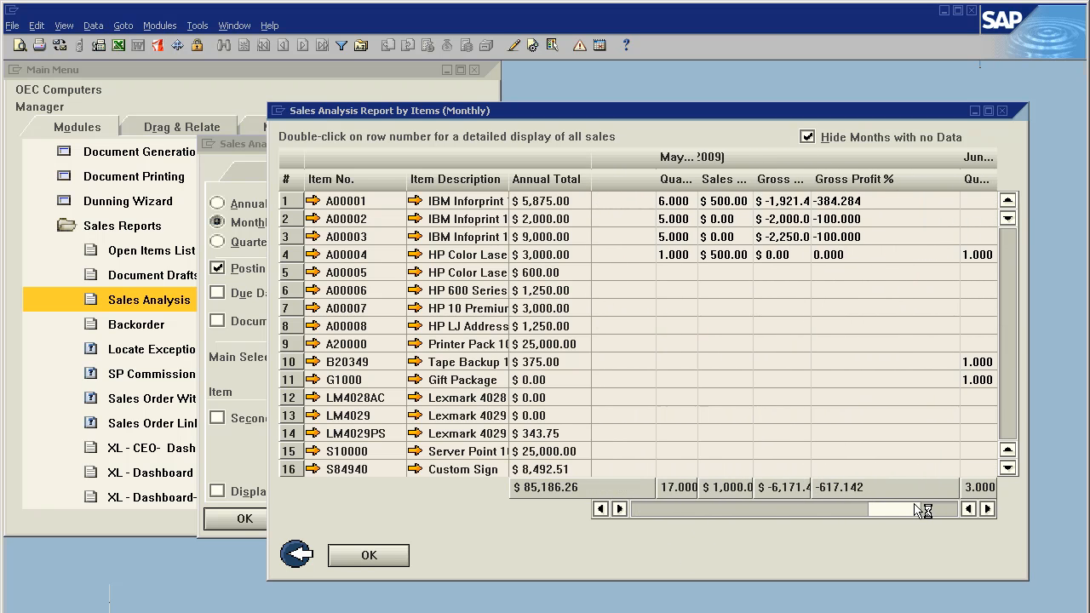
# Scroll through the monthly item columns and select the HP Color Laser item's row
pyautogui.click(599, 507)
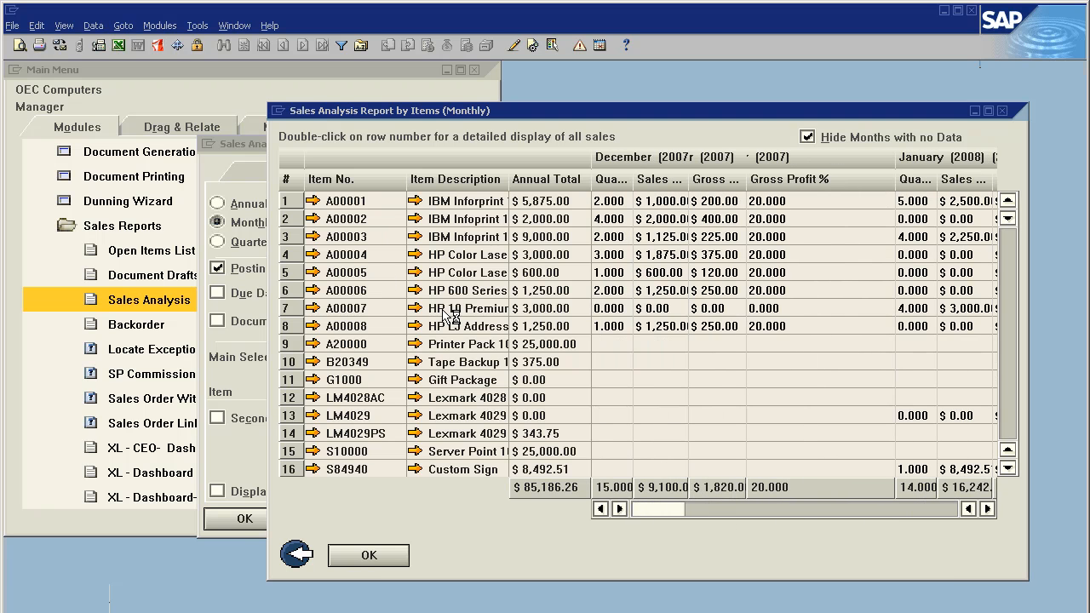
pyautogui.click(289, 273)
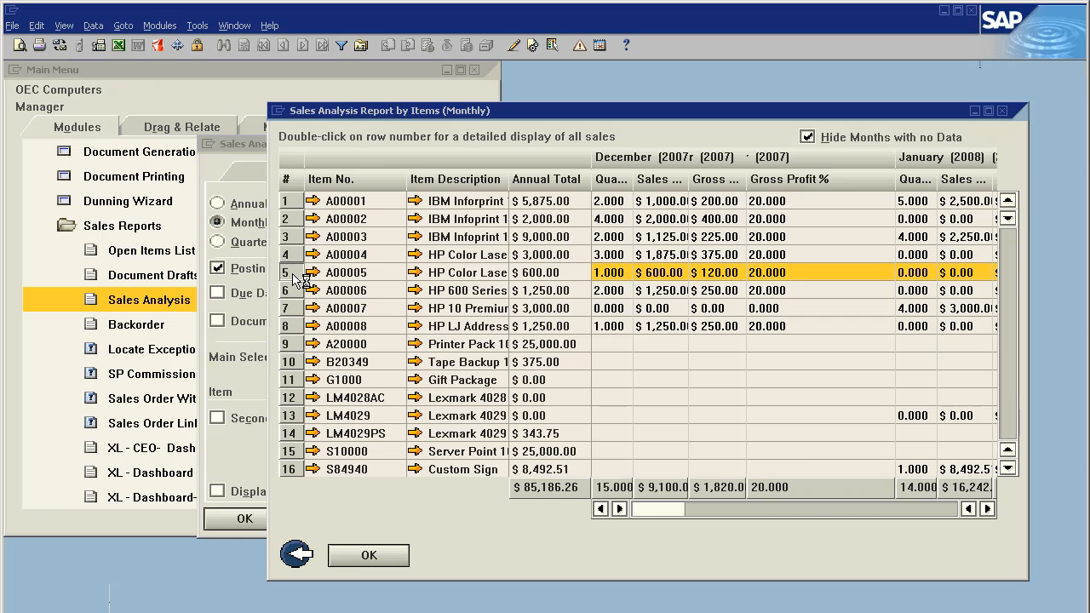
pyautogui.doubleClick(288, 273)
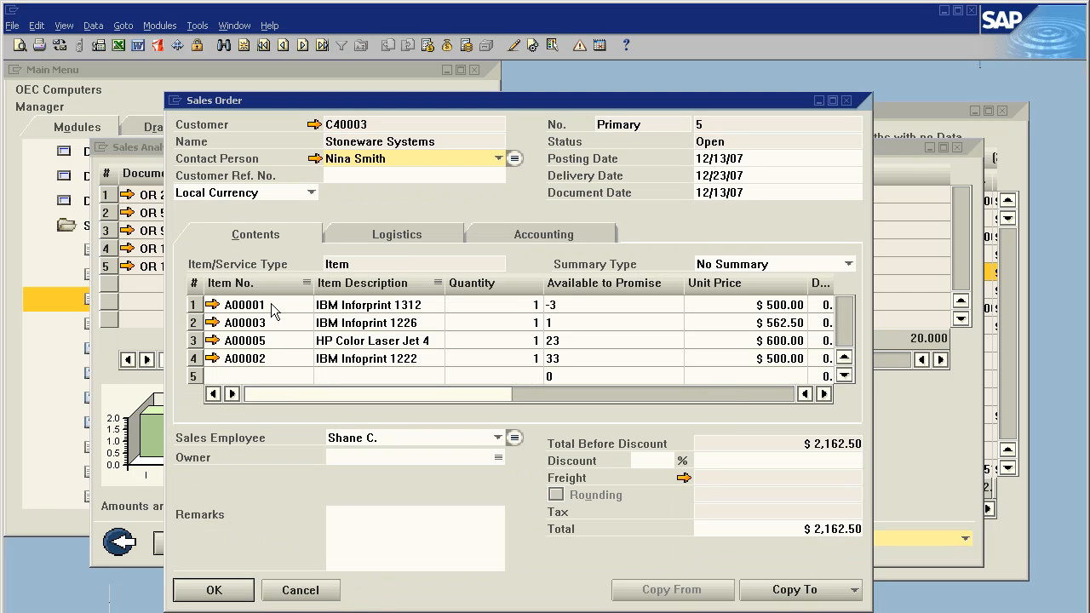
pyautogui.moveTo(419, 242)
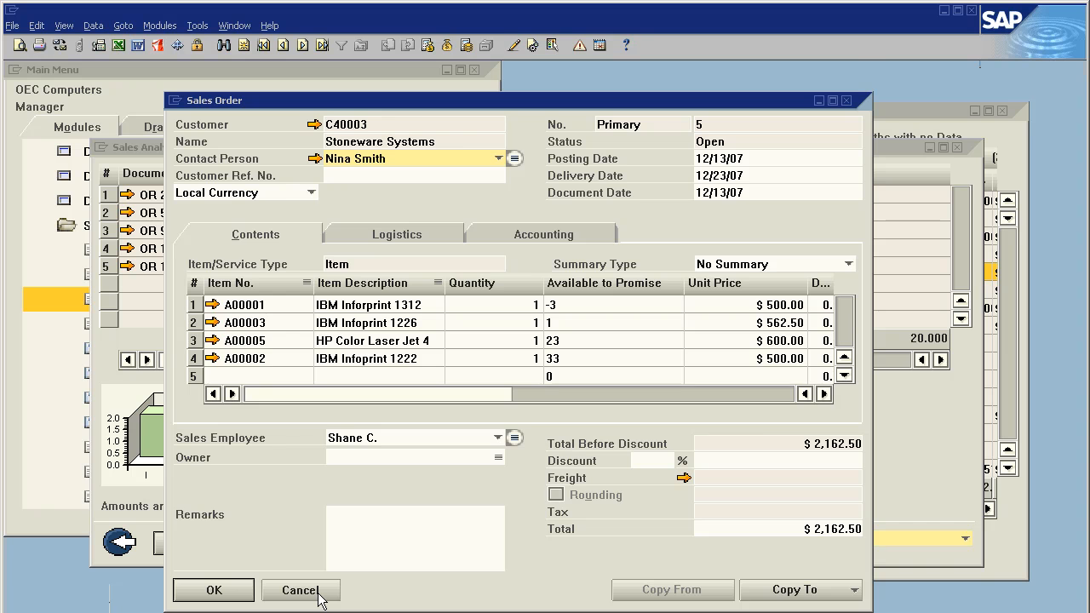
pyautogui.click(300, 590)
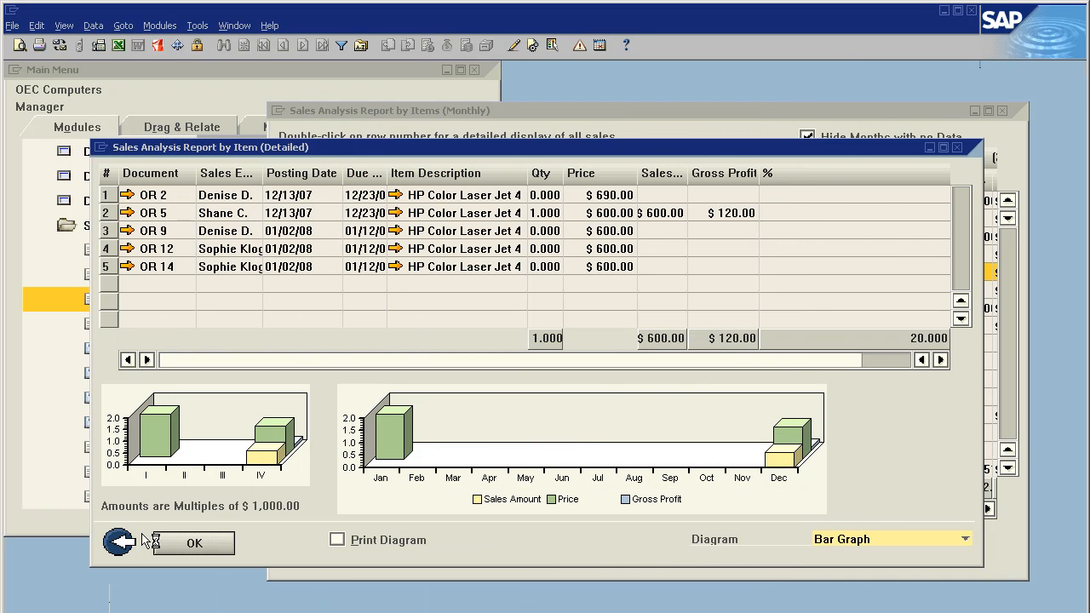
pyautogui.click(194, 544)
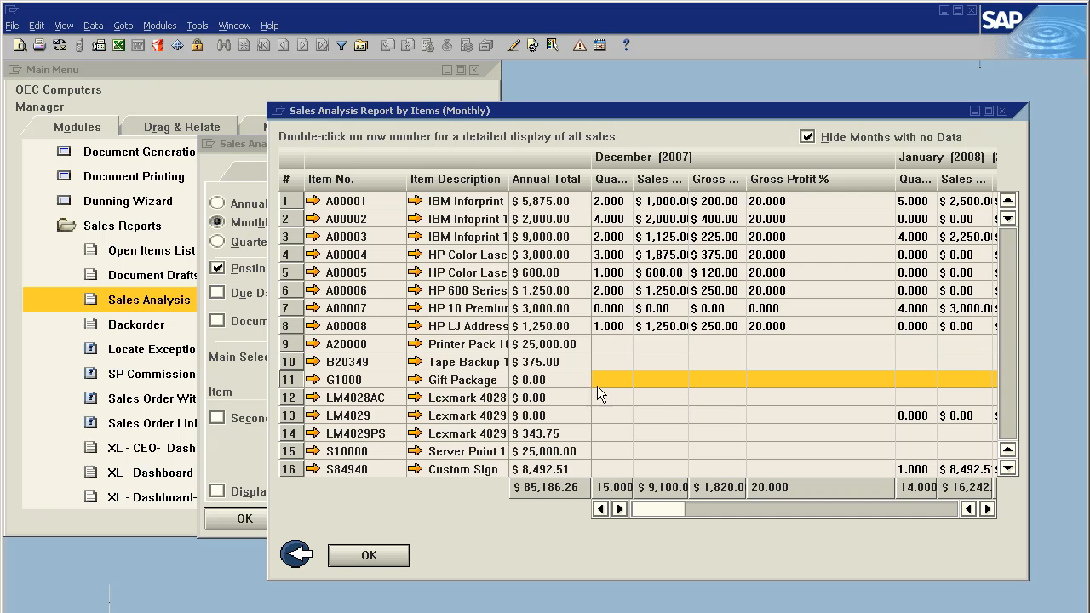
# View the Gift Package's bill of materials from row 11 and cancel out without changes
pyautogui.doubleClick(290, 378)
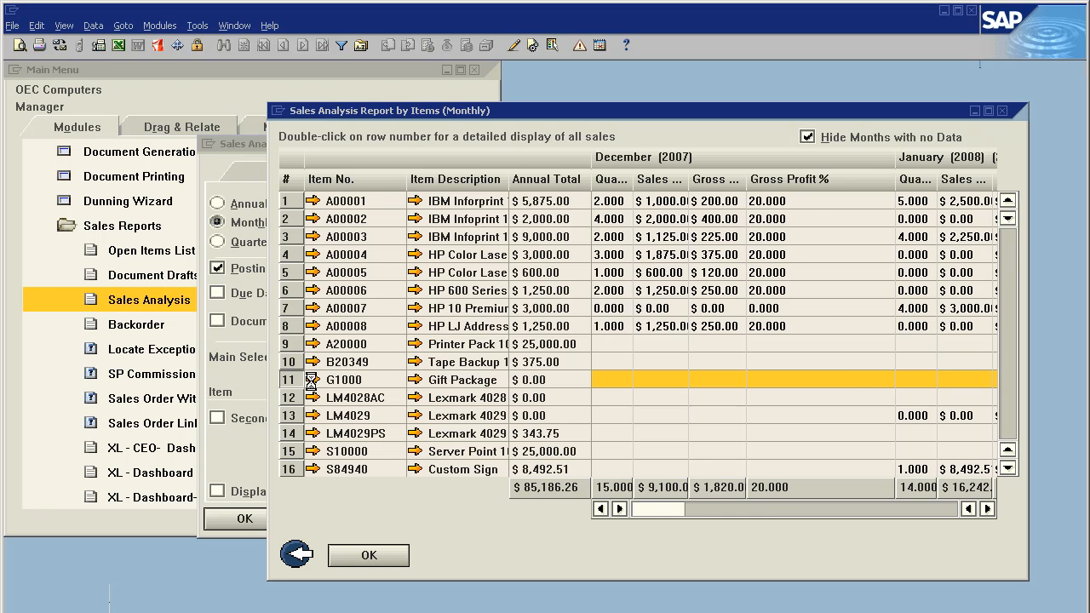
pyautogui.doubleClick(290, 378)
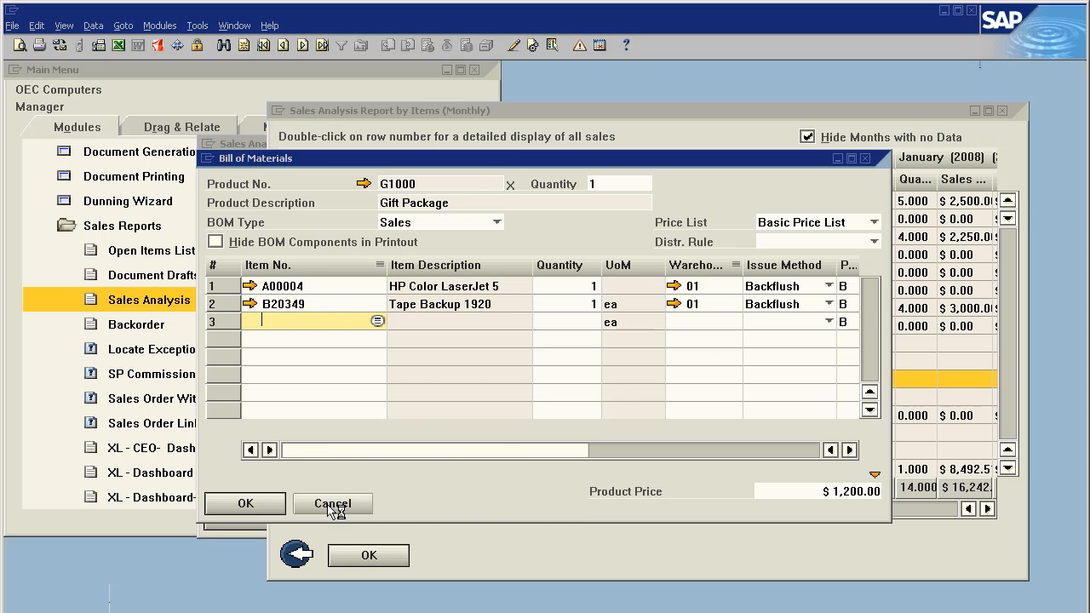
pyautogui.click(332, 505)
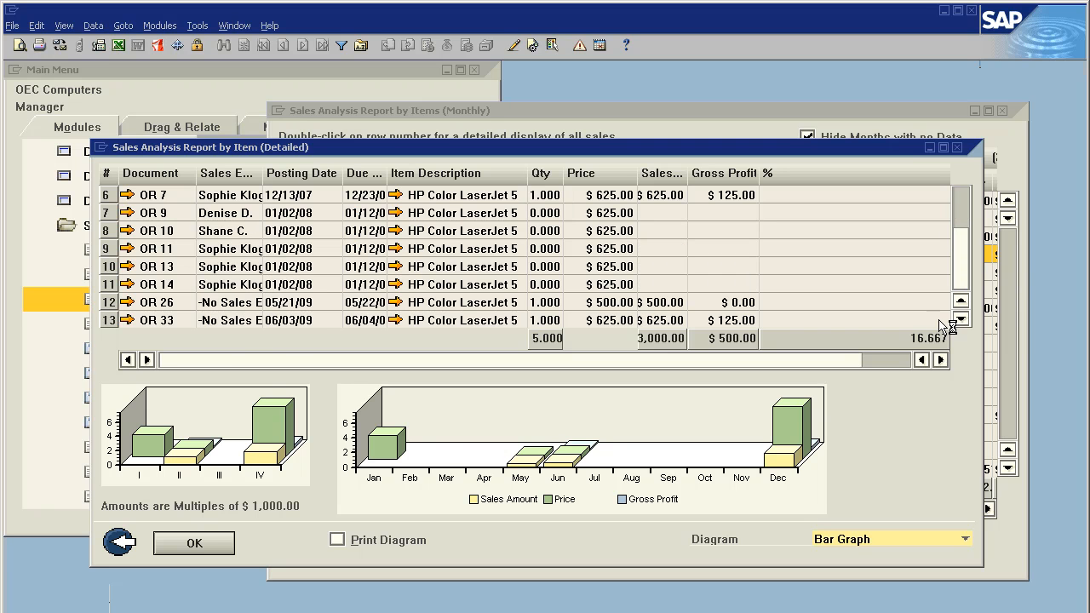
pyautogui.moveTo(341, 331)
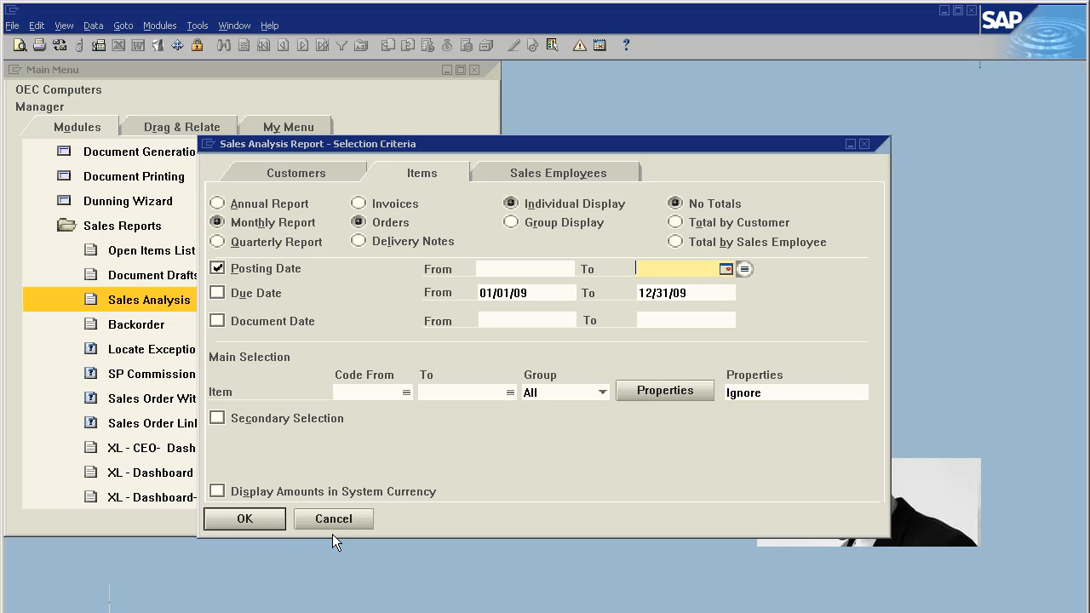
pyautogui.moveTo(746, 167)
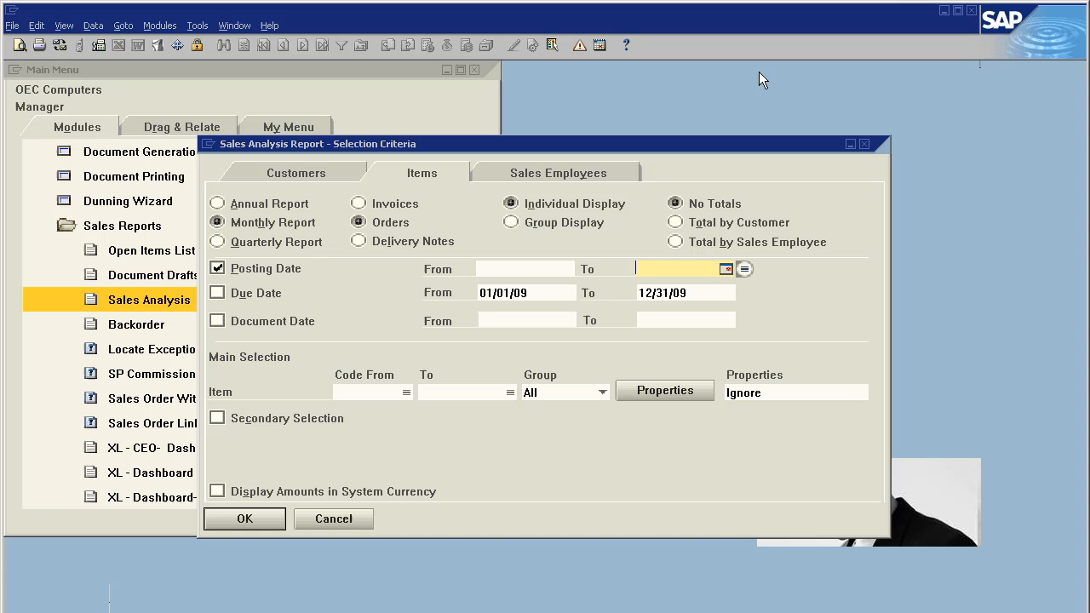
pyautogui.moveTo(809, 50)
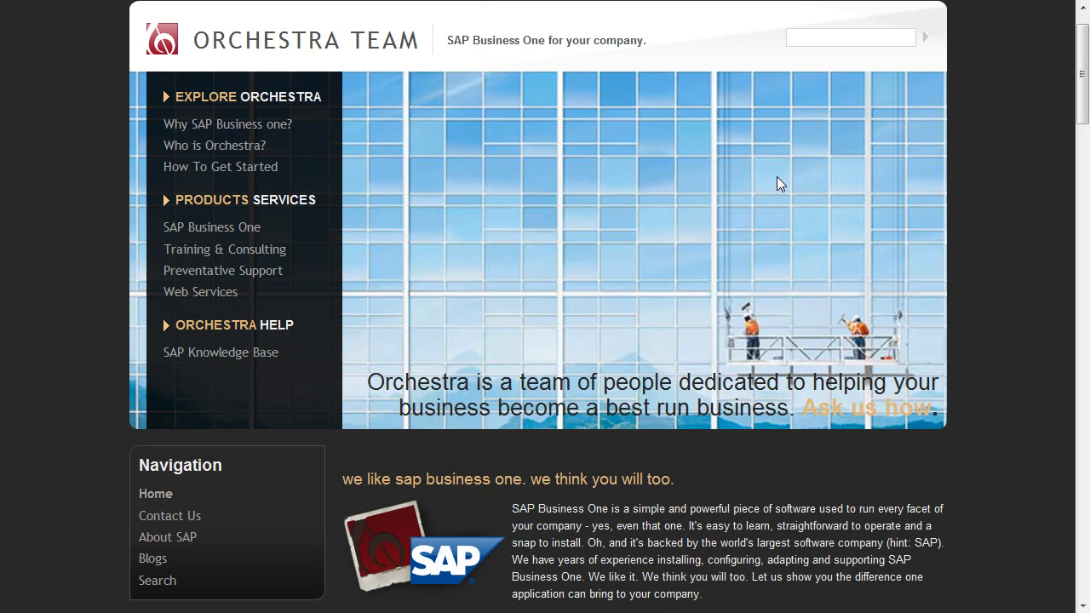
pyautogui.moveTo(157, 580)
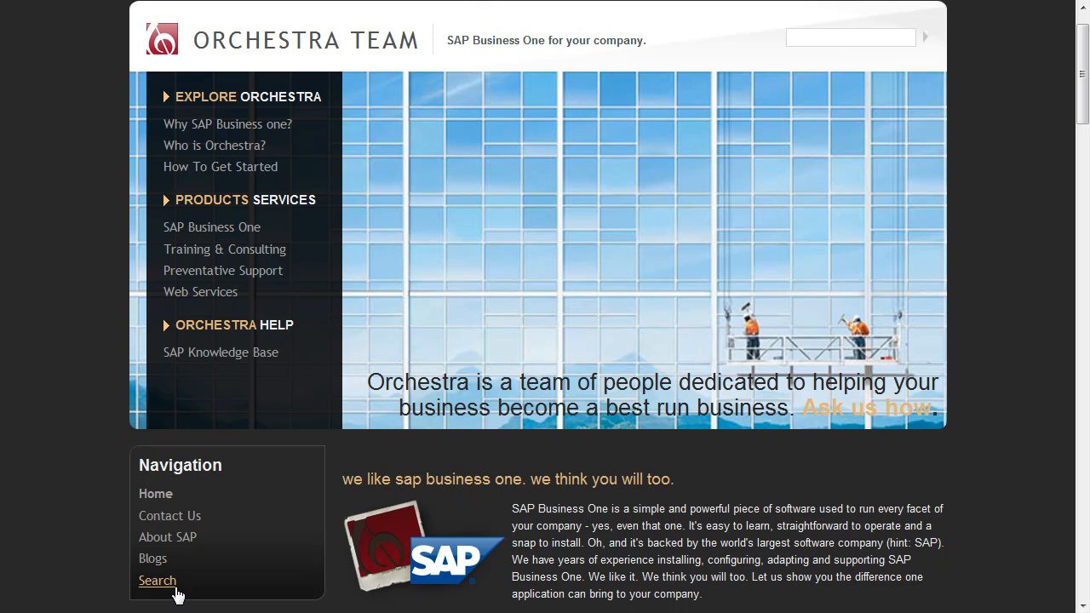